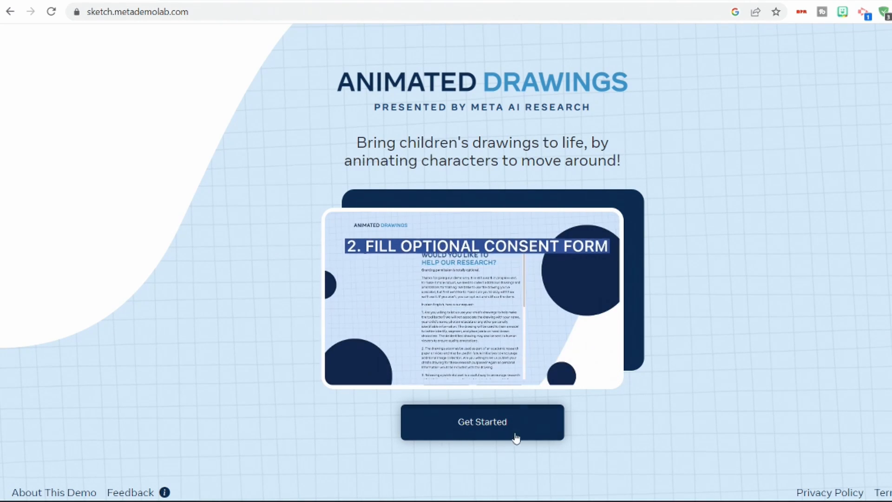
# Step: Start the Animated Drawings demo and reach the drawing upload step
pyautogui.click(481, 421)
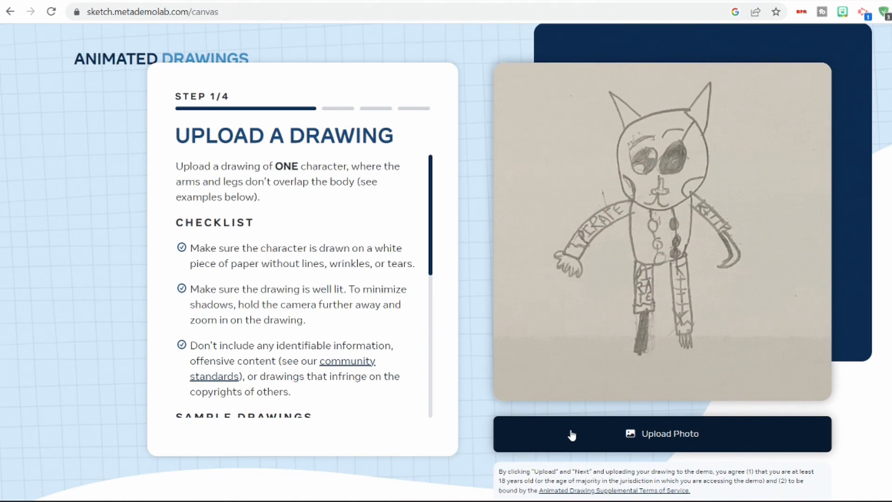
pyautogui.click(661, 434)
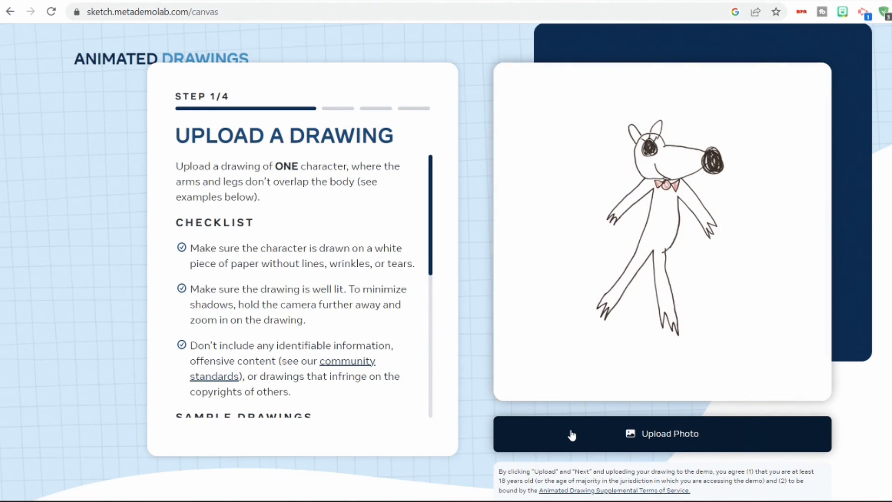
# Step: Upload the turkey drawing and agree to share it for research
pyautogui.click(571, 434)
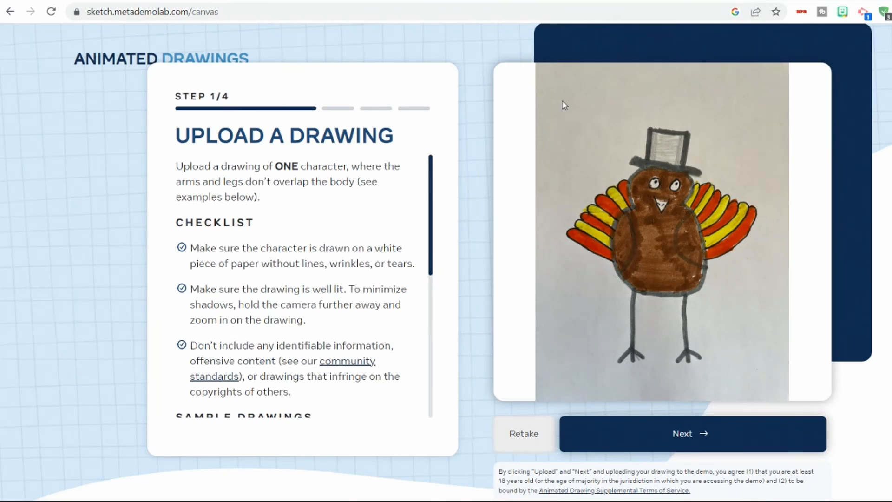
pyautogui.moveTo(697, 288)
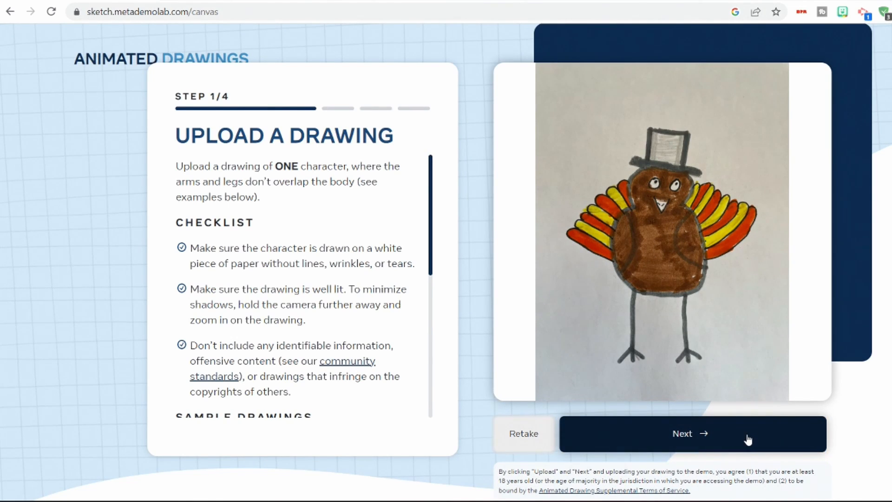
pyautogui.click(692, 434)
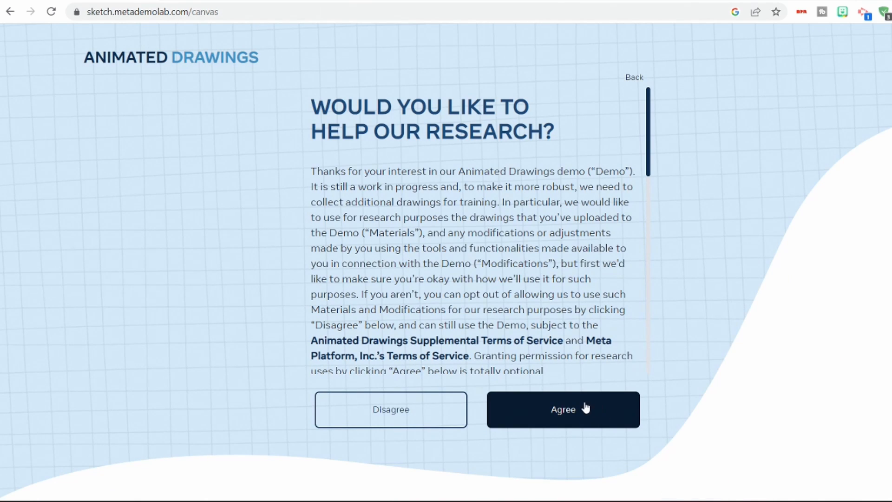
pyautogui.click(563, 409)
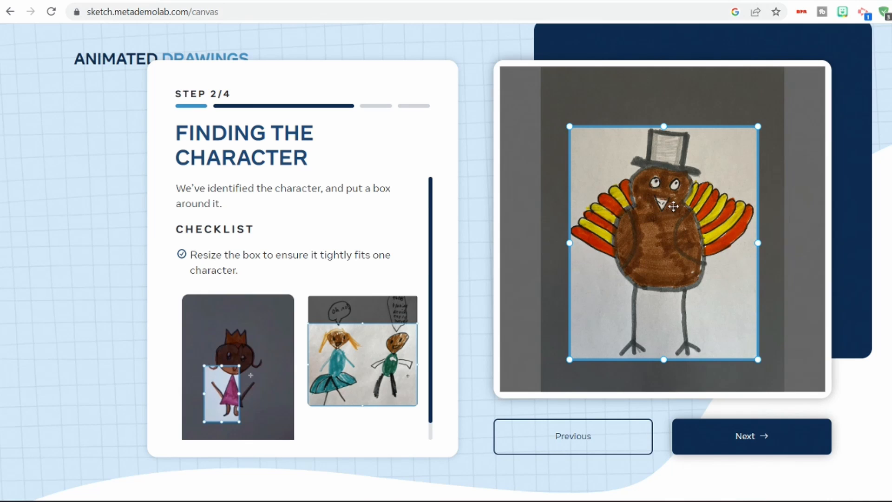
# Step: Accept the bounding box drawn around the turkey
pyautogui.click(750, 435)
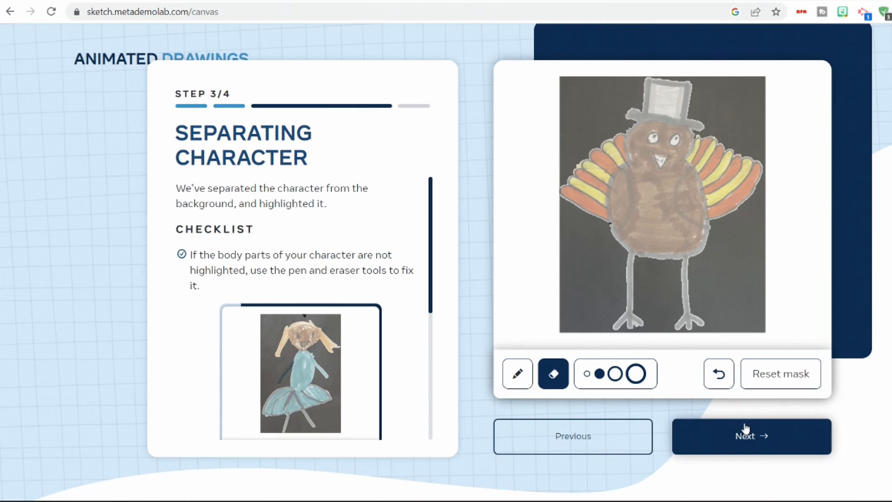
# Step: Accept the turkey's separated outline and advance to the joints step
pyautogui.click(750, 435)
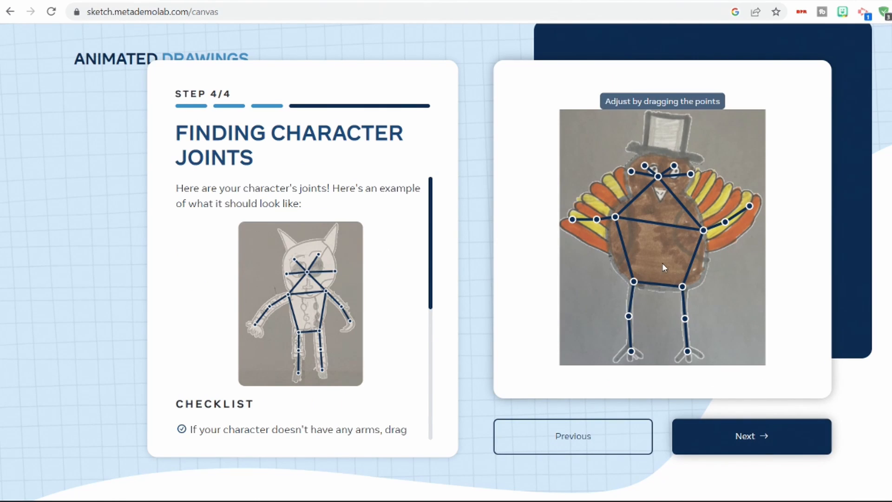
pyautogui.moveTo(585, 227)
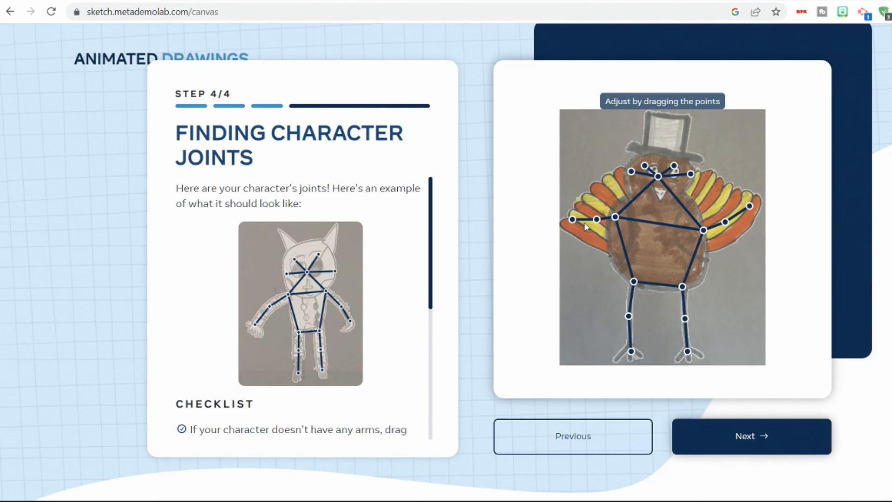
pyautogui.moveTo(641, 164)
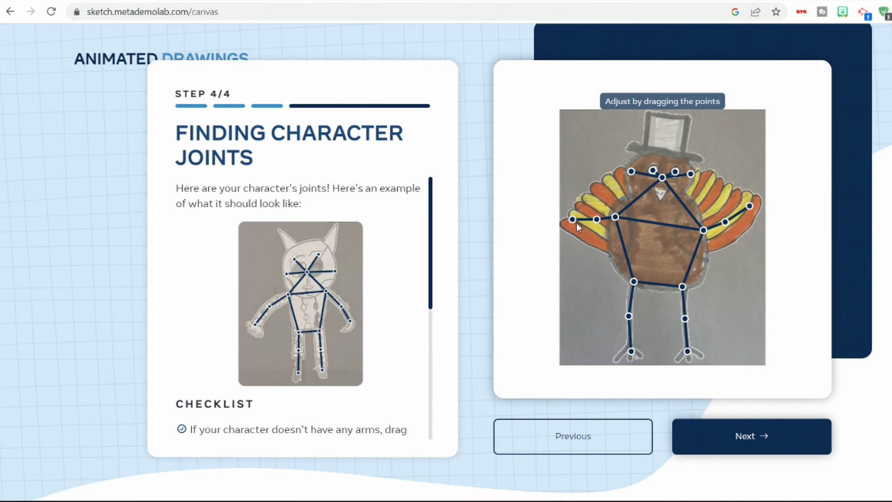
pyautogui.moveTo(573, 220)
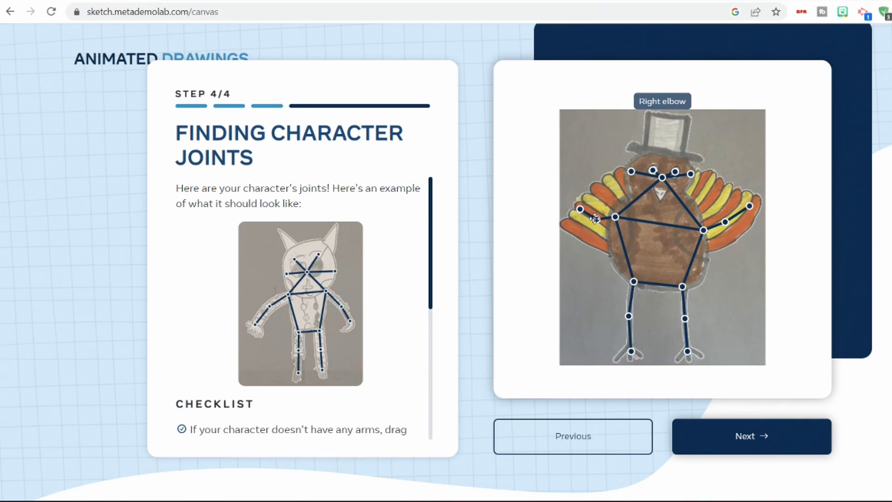
pyautogui.moveTo(747, 206)
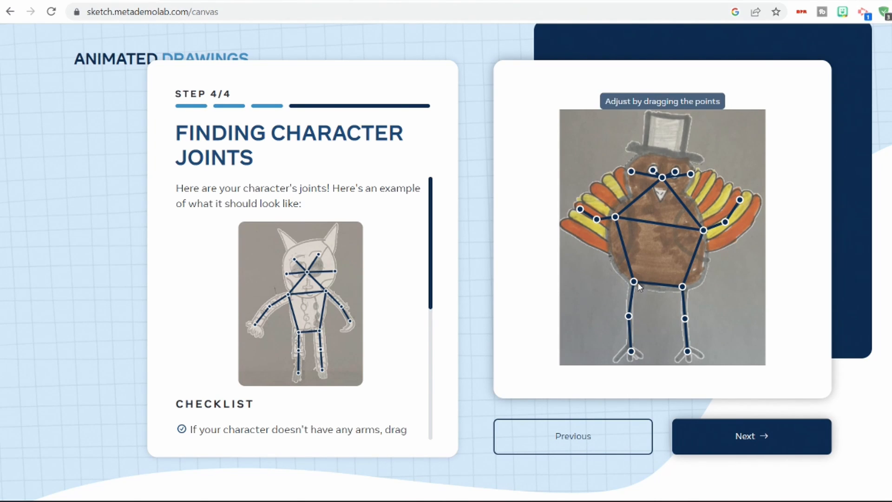
pyautogui.moveTo(693, 372)
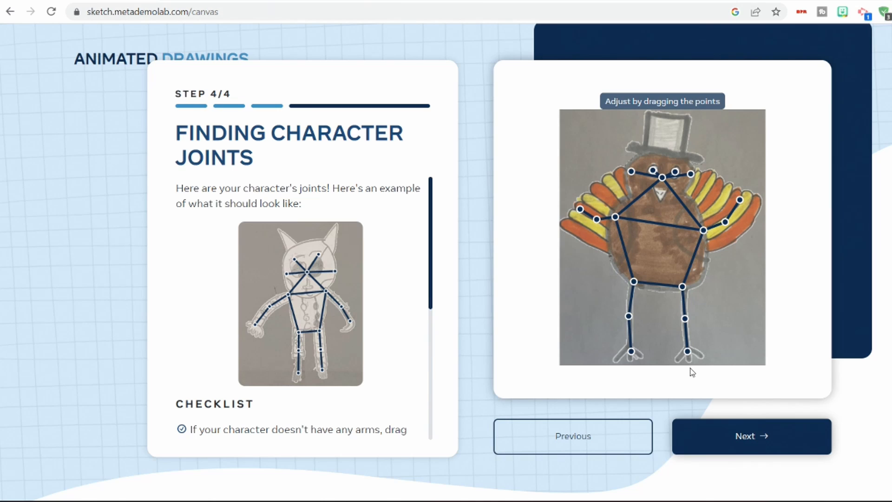
# Step: Accept the turkey's joints, sample motions, then filter and play two jumping animations
pyautogui.click(750, 435)
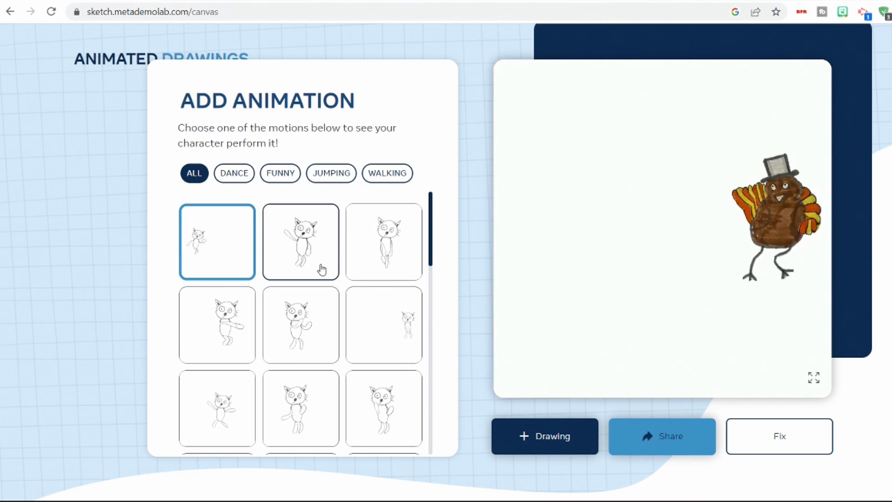
pyautogui.click(279, 173)
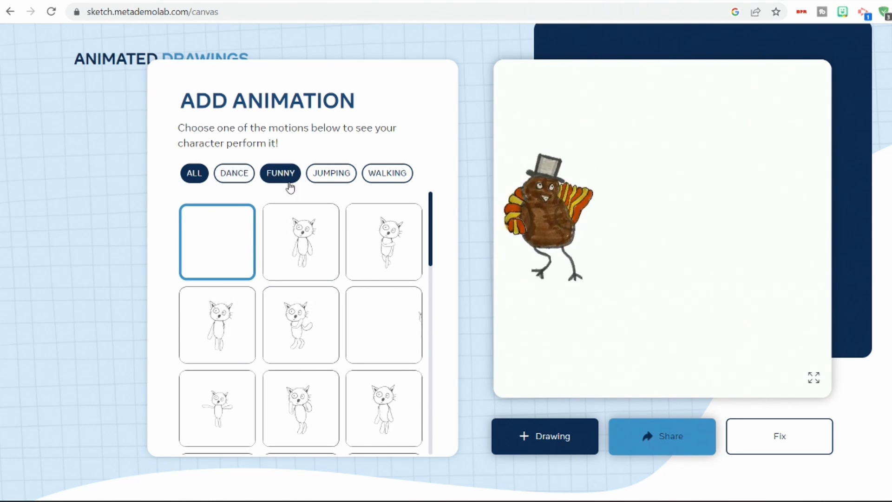
pyautogui.click(194, 173)
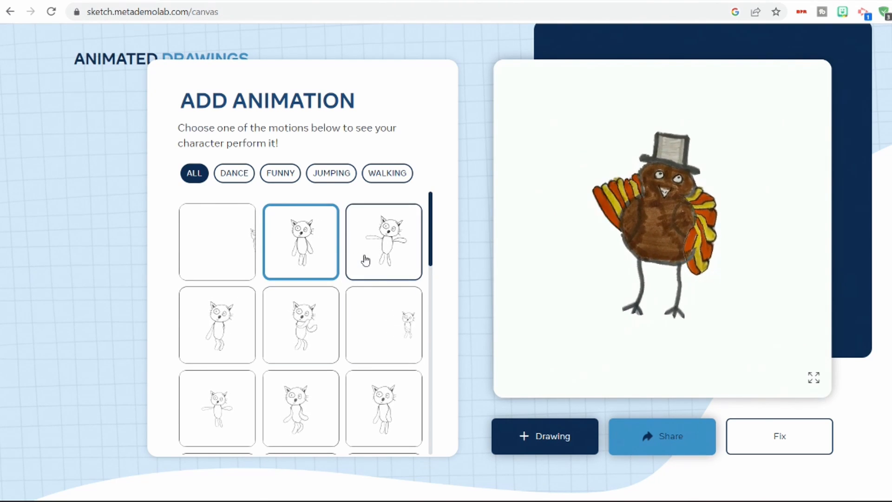
pyautogui.click(330, 173)
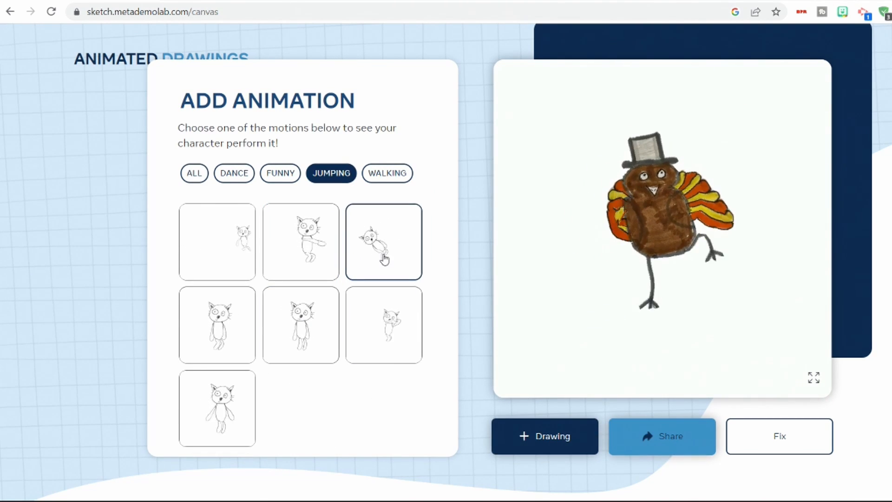
pyautogui.click(383, 241)
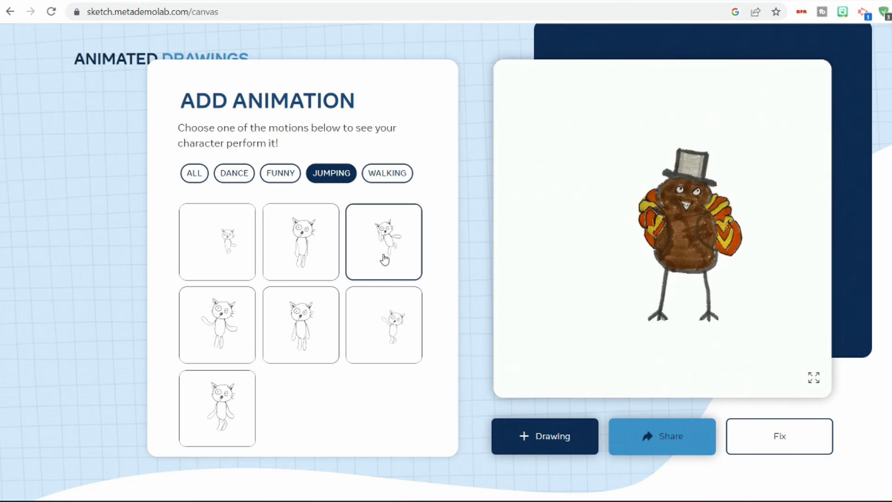
pyautogui.click(301, 325)
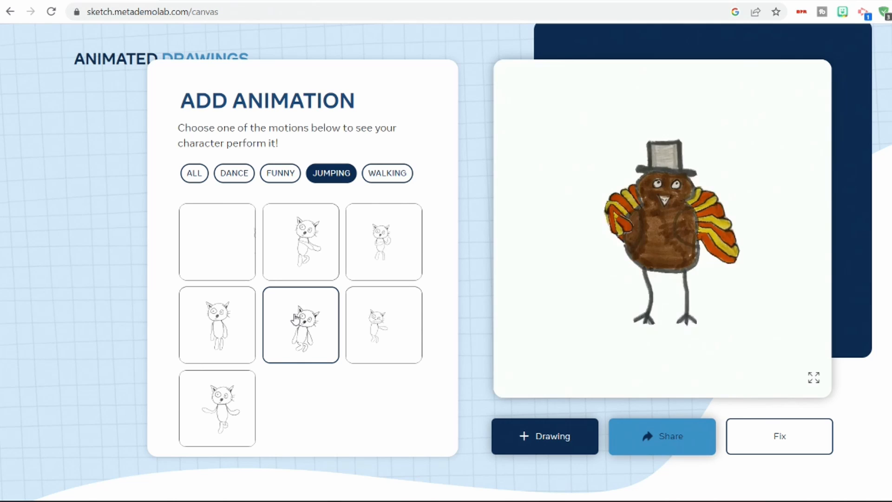
# Step: Filter to DANCE motions and try several dances on the turkey
pyautogui.click(233, 173)
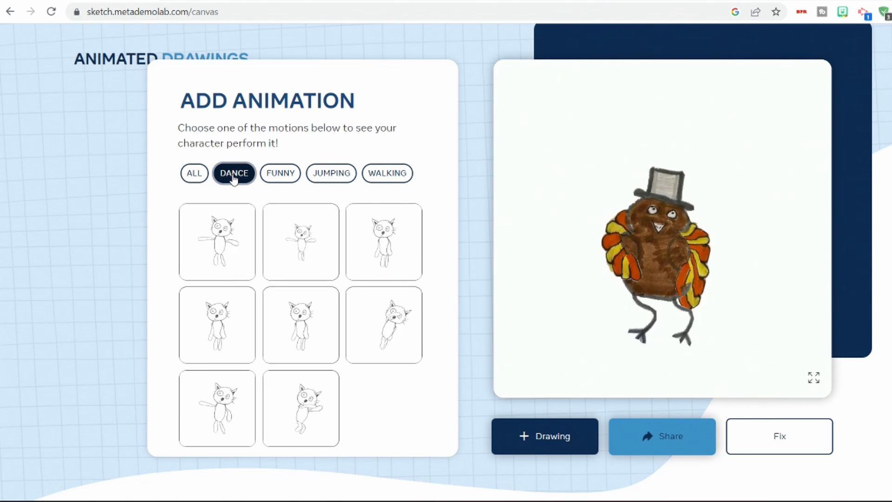
pyautogui.click(301, 408)
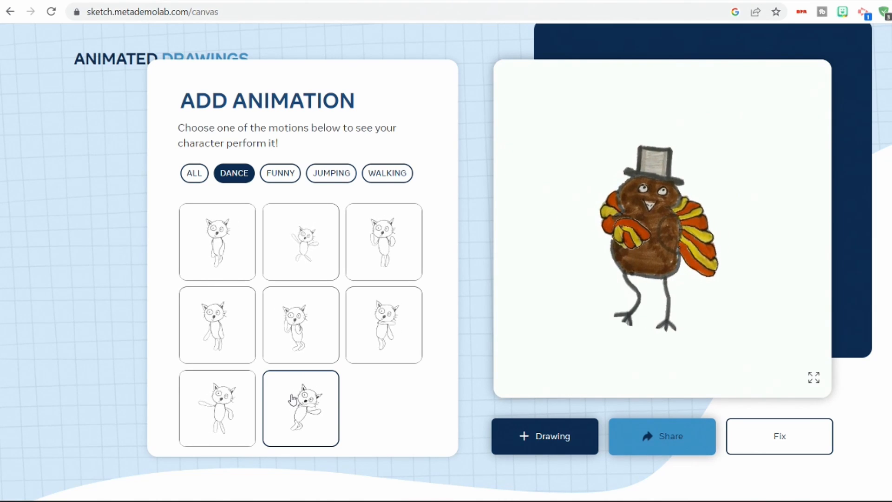
pyautogui.click(384, 324)
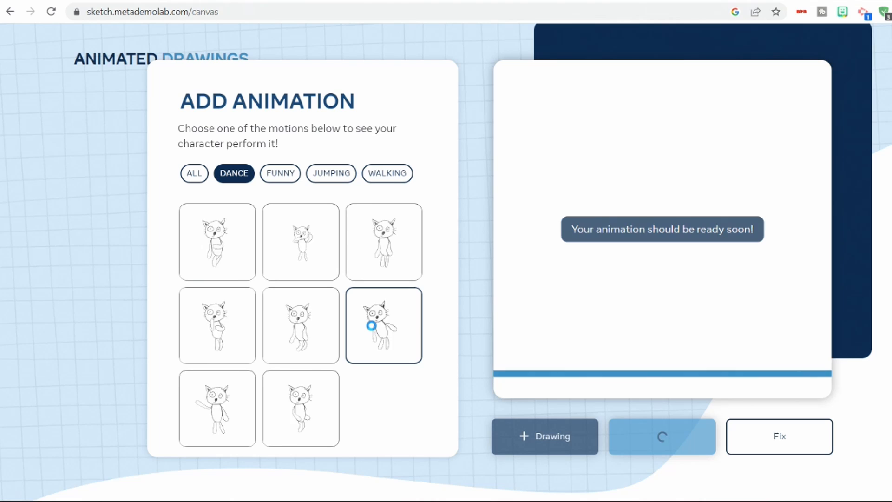
pyautogui.click(217, 241)
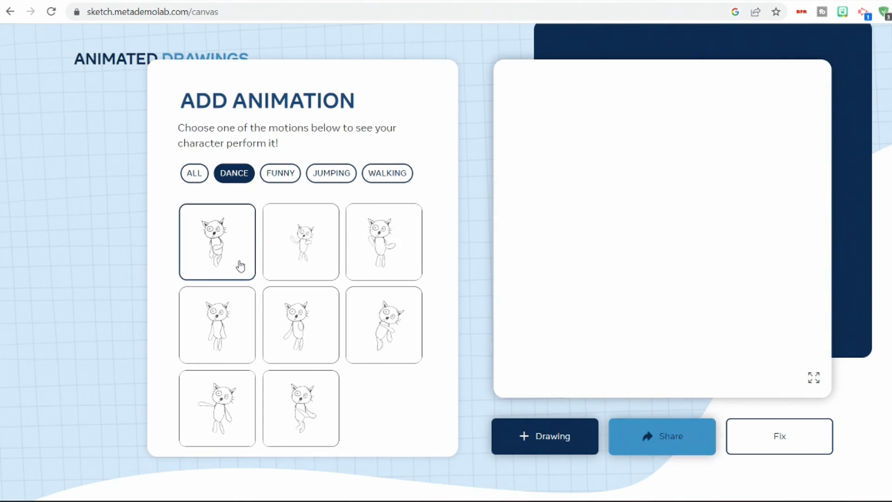
pyautogui.click(217, 241)
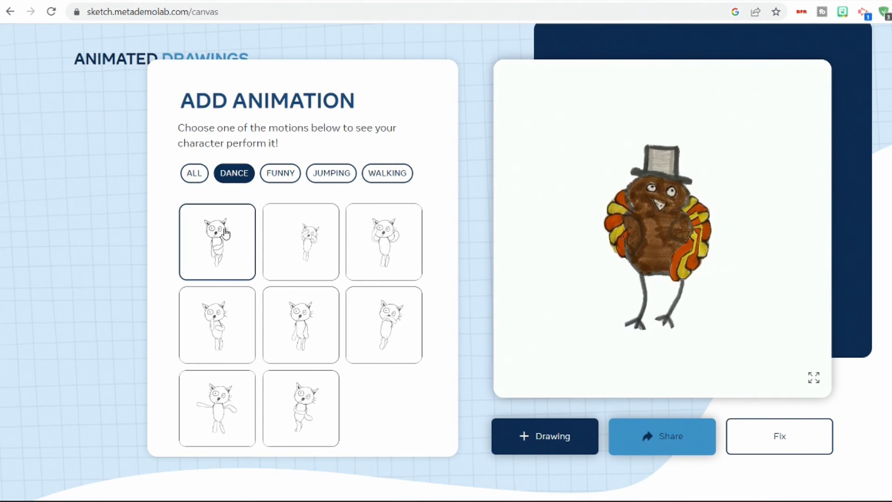
pyautogui.click(217, 241)
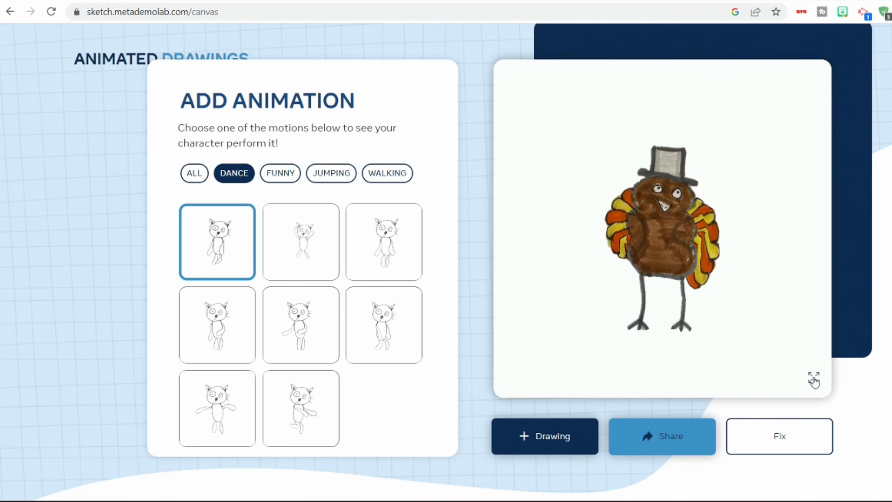